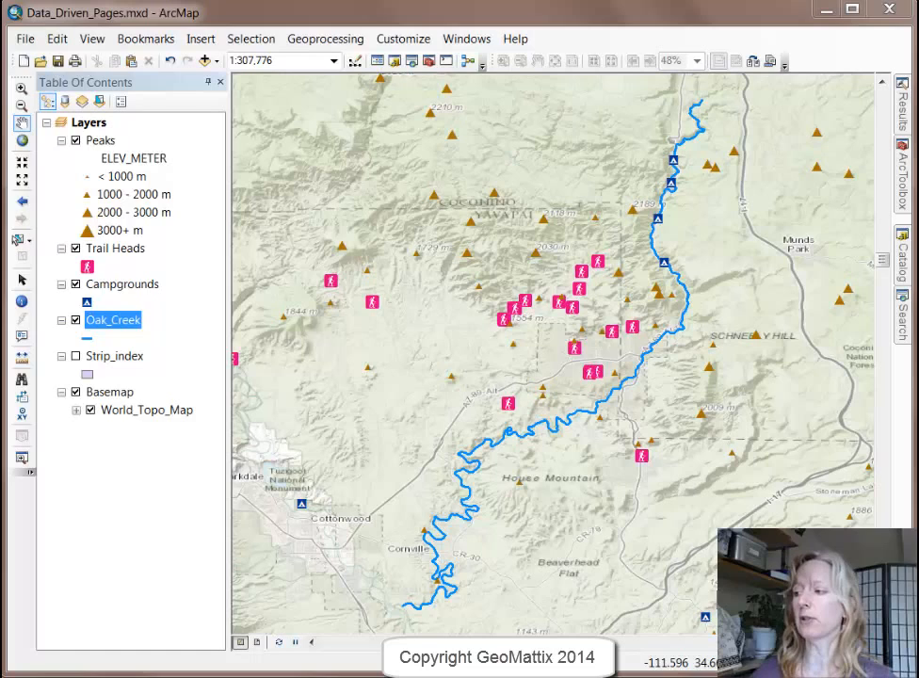
mouse_move(656, 260)
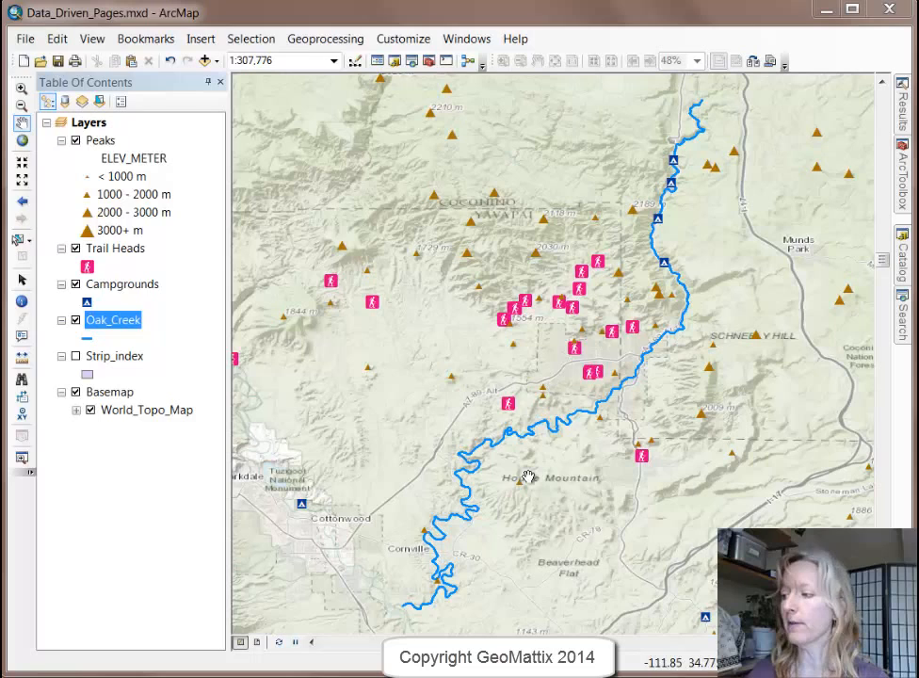
mouse_move(784, 243)
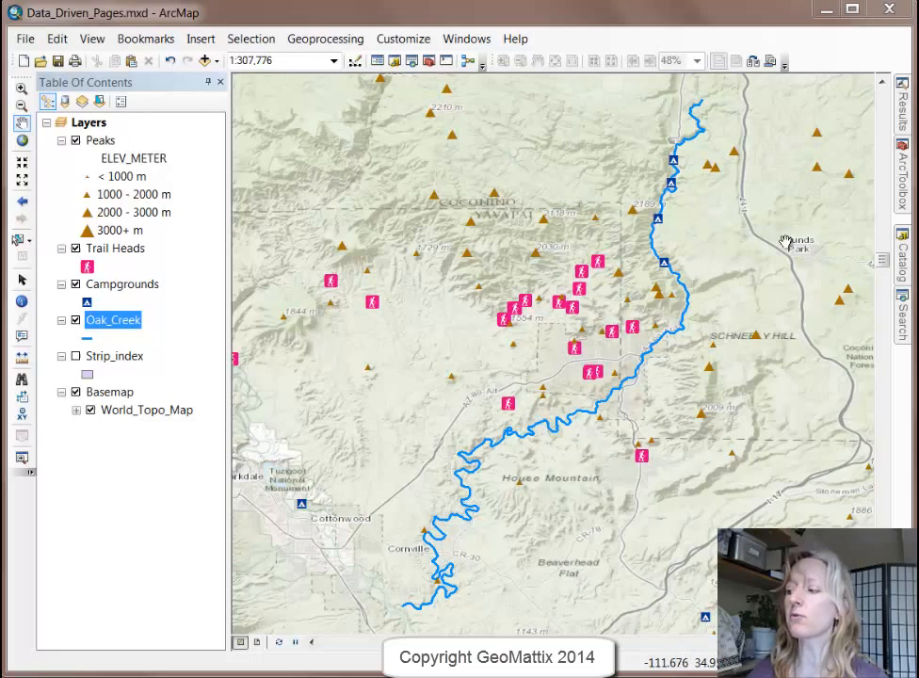
mouse_move(799, 335)
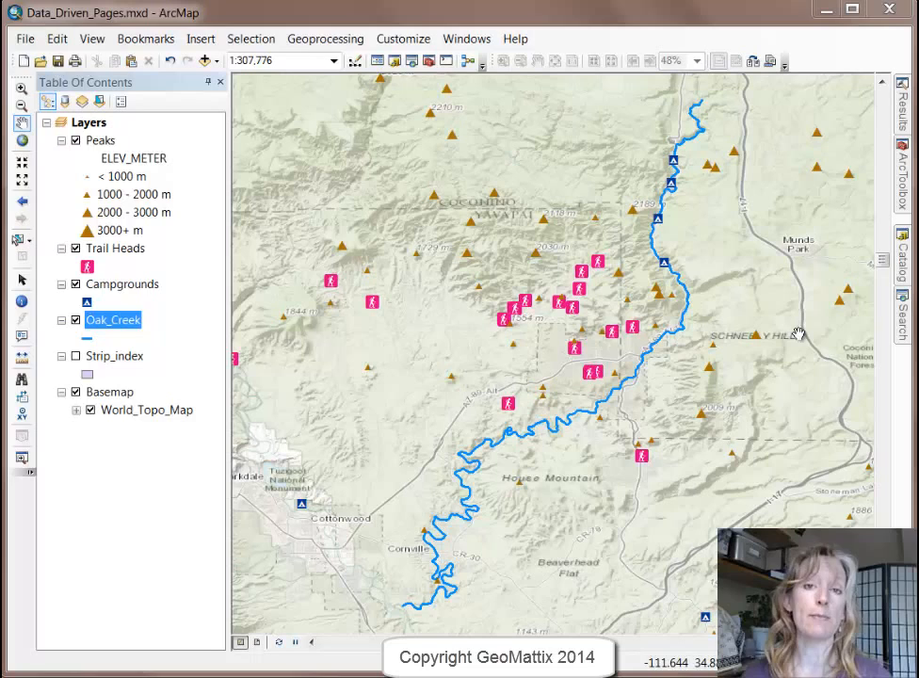
mouse_move(663, 198)
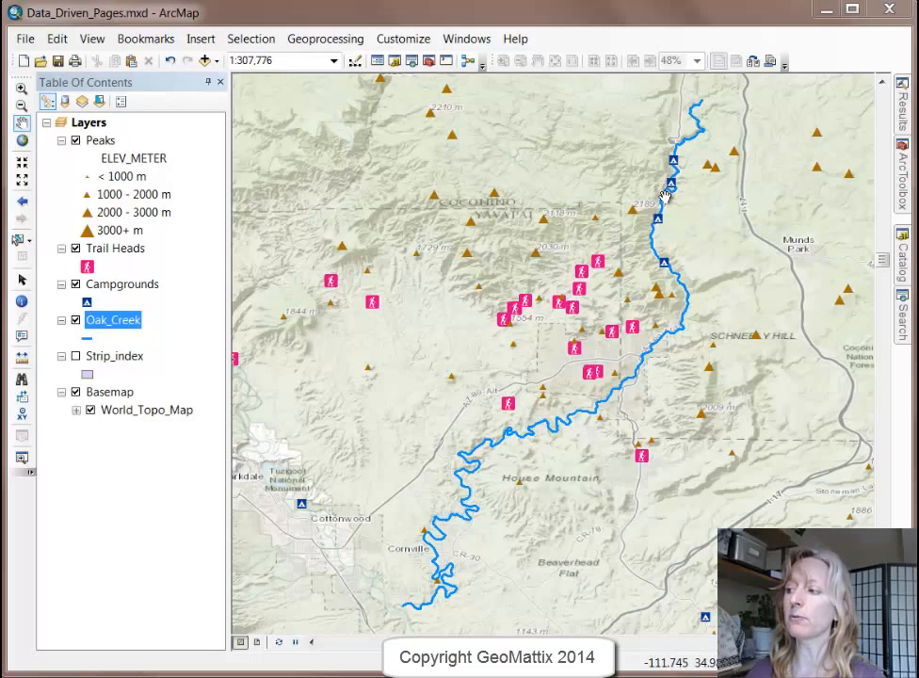
mouse_move(675, 329)
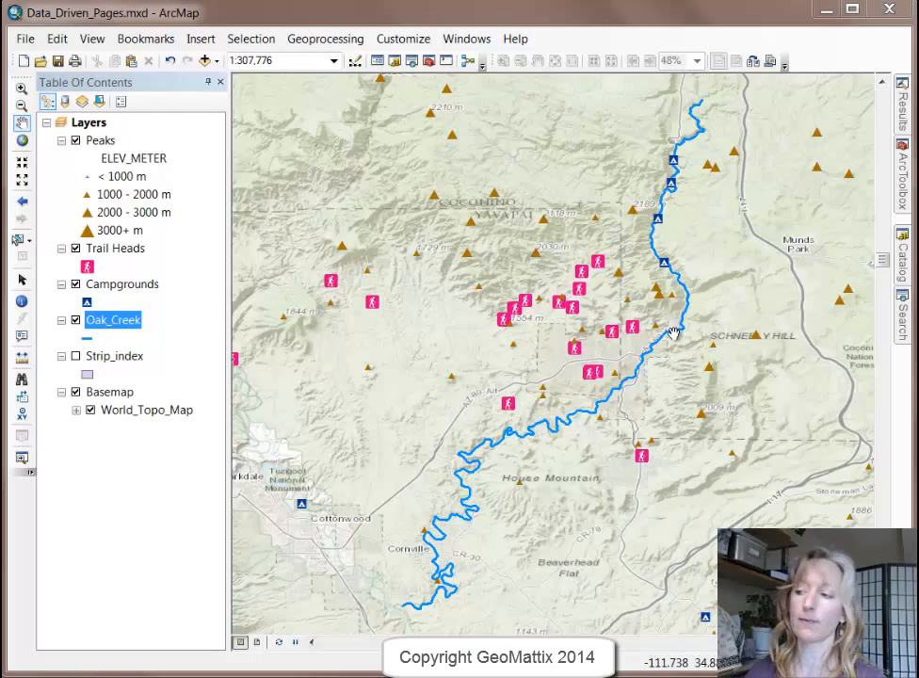
mouse_move(678, 155)
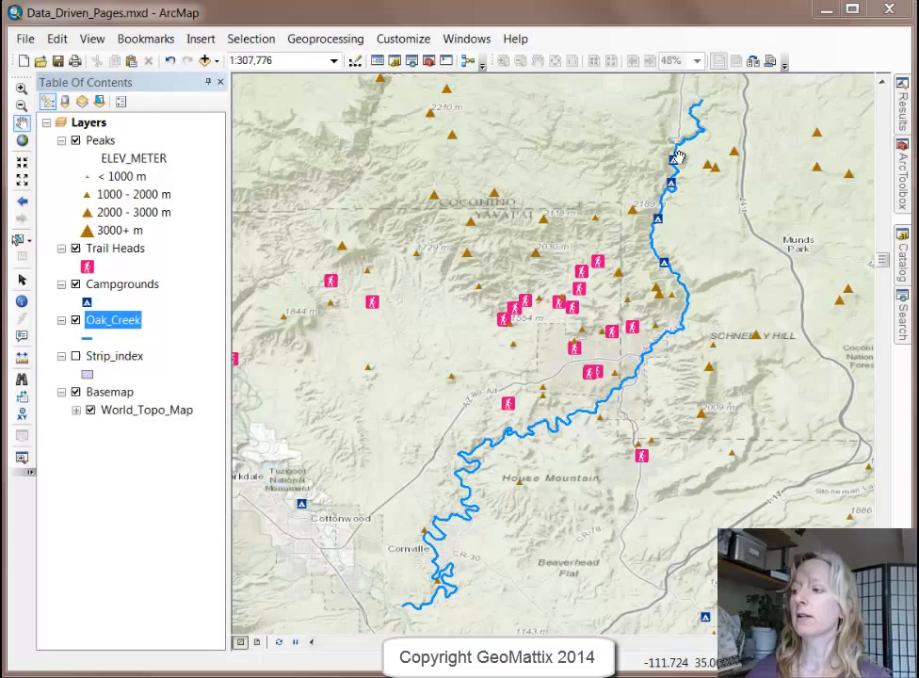
mouse_move(621, 256)
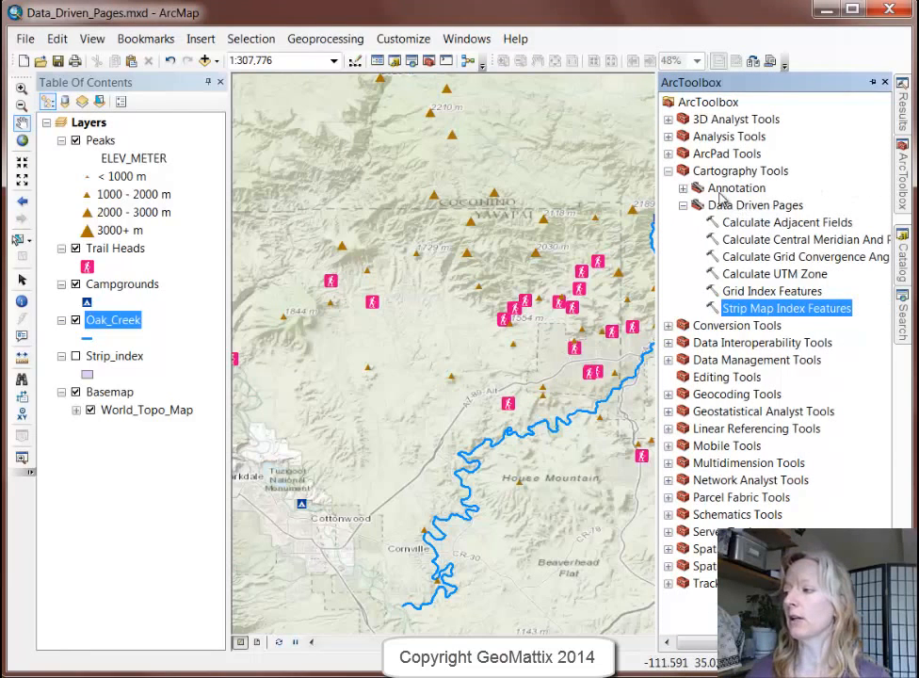
Step: Launch the Strip Map Index Features tool from Cartography Tools > Data Driven Pages
left_click(741, 169)
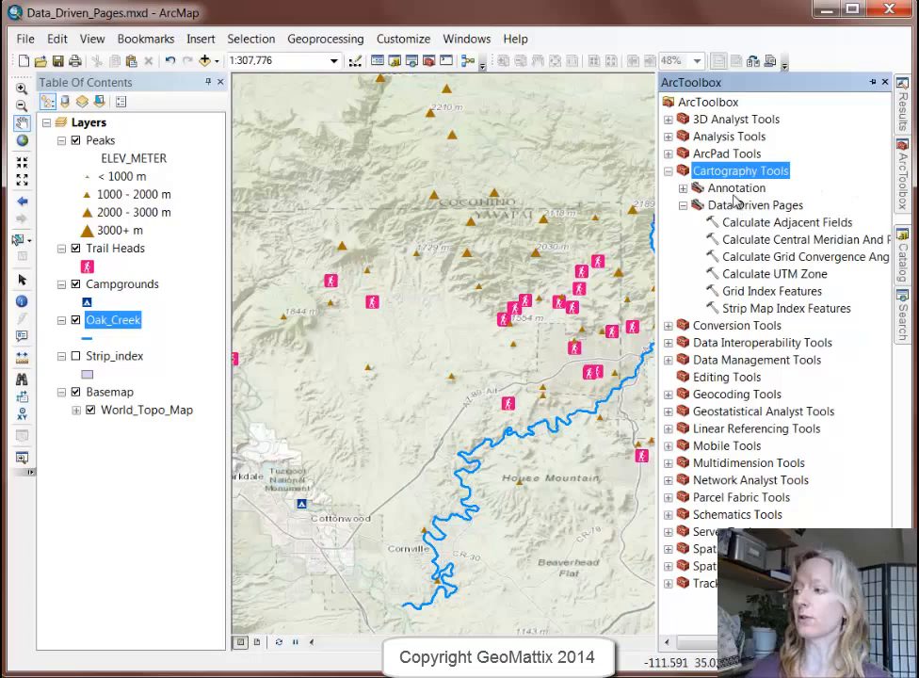
left_click(753, 203)
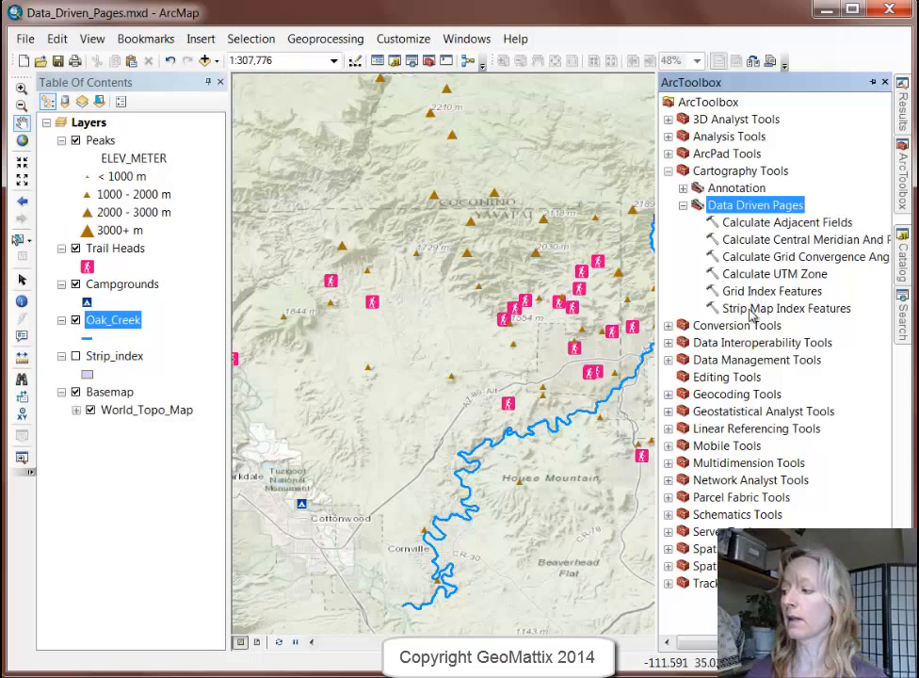
left_click(787, 309)
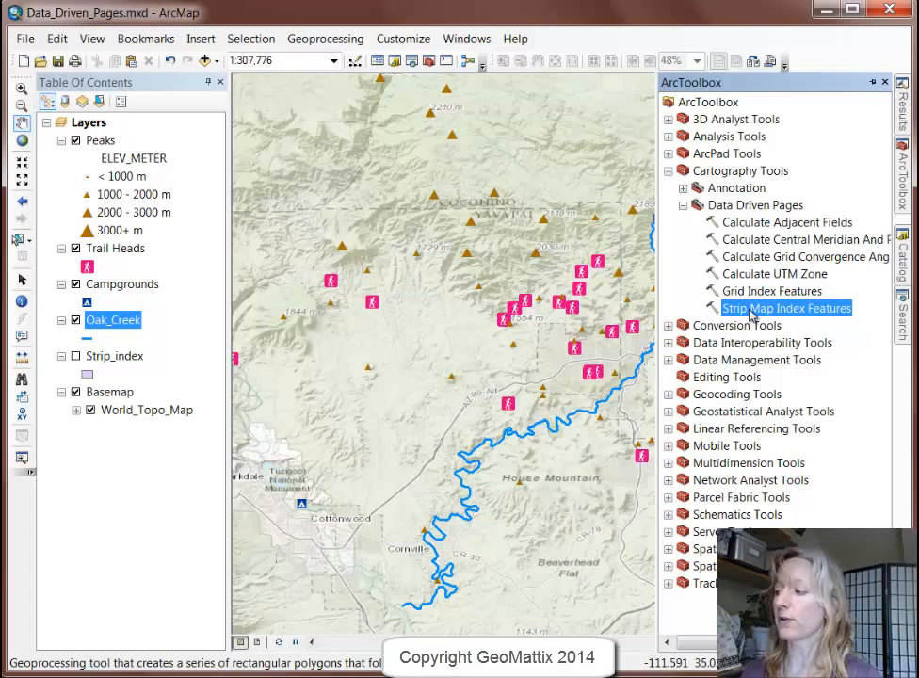
double_click(786, 309)
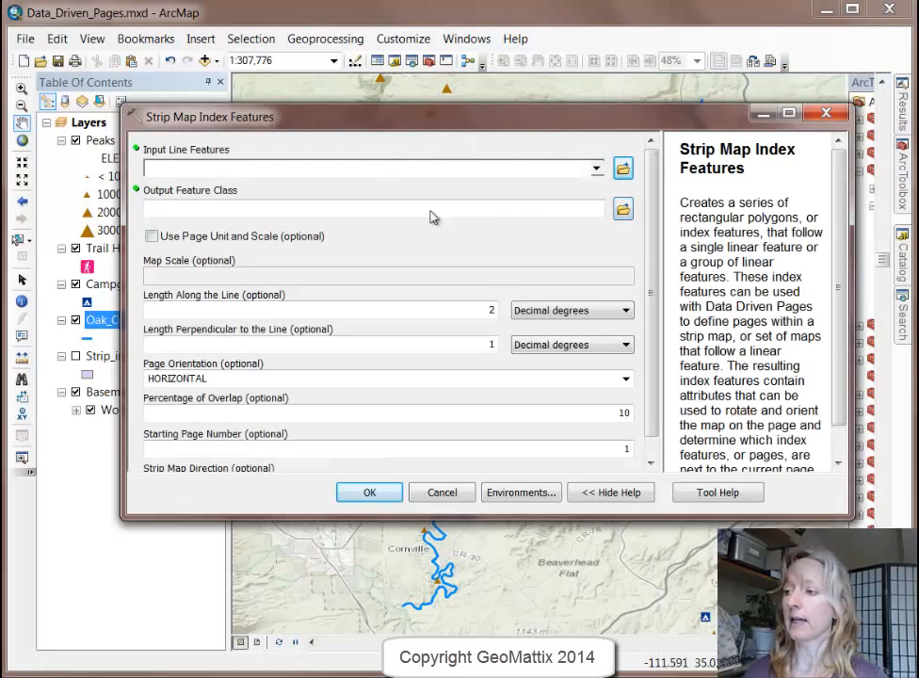
Step: Follow the Oak_Creek line and save the output index as Strip_Index2 in Sedona_Data.gdb
left_click(596, 168)
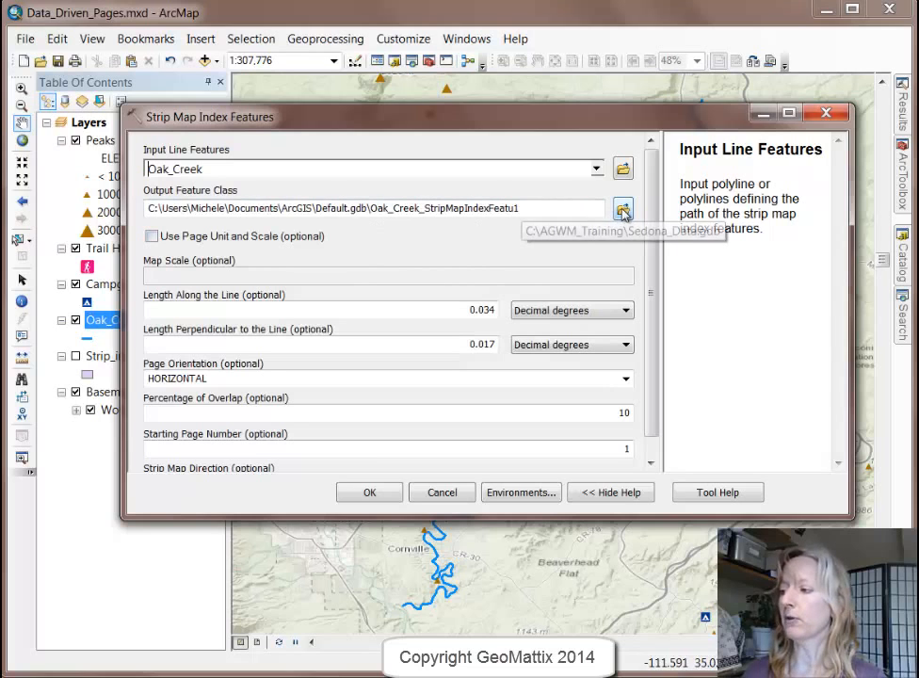
left_click(621, 209)
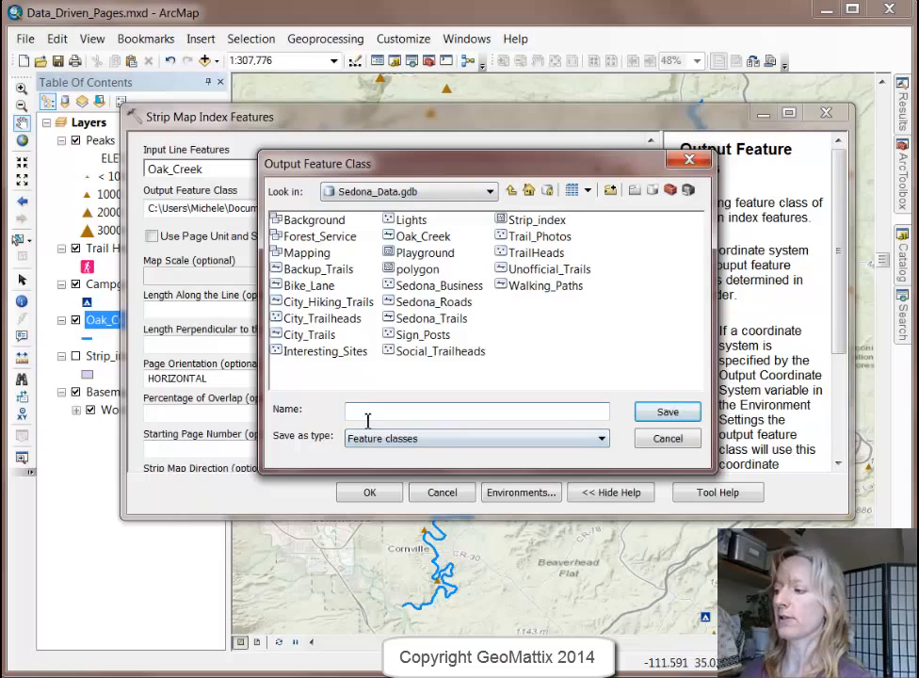
type("Strip_")
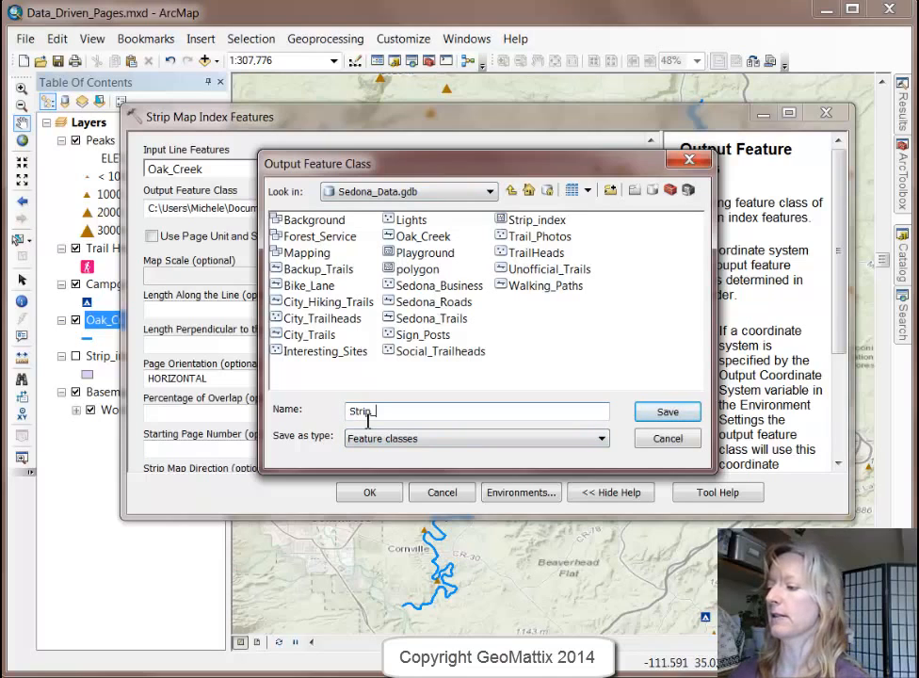
left_click(667, 411)
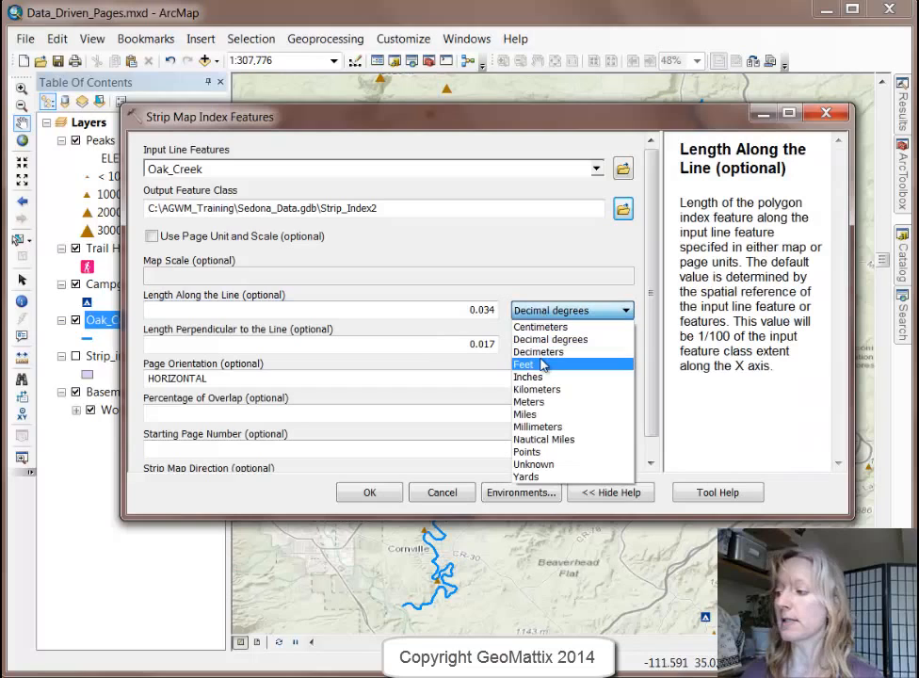
mouse_move(525, 414)
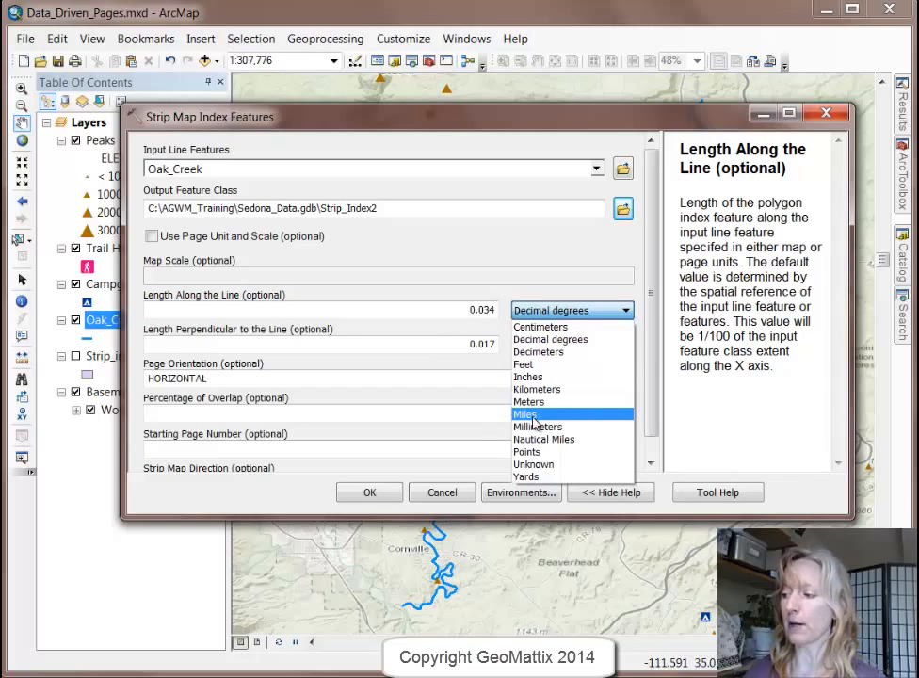
Step: Set the page length to 2 Miles and the perpendicular width to 1.2 Miles
left_click(525, 414)
type("2")
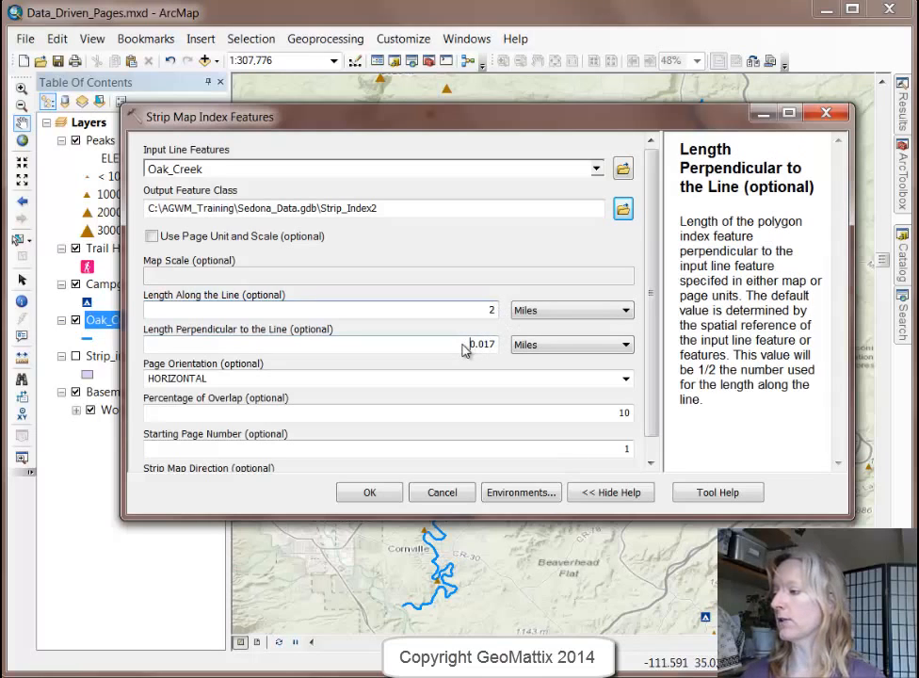
left_click(480, 343)
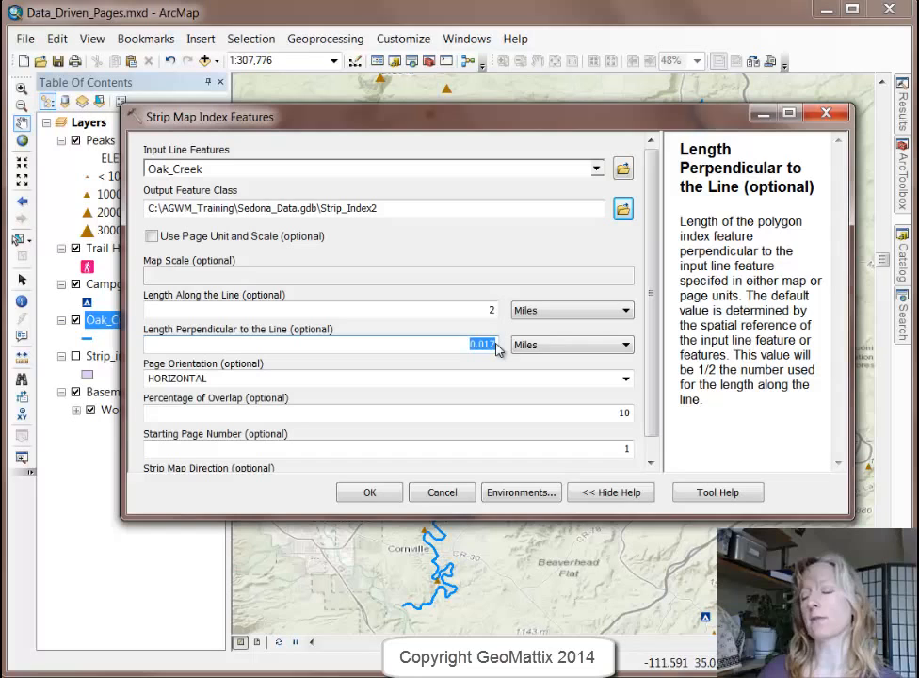
type("1.2")
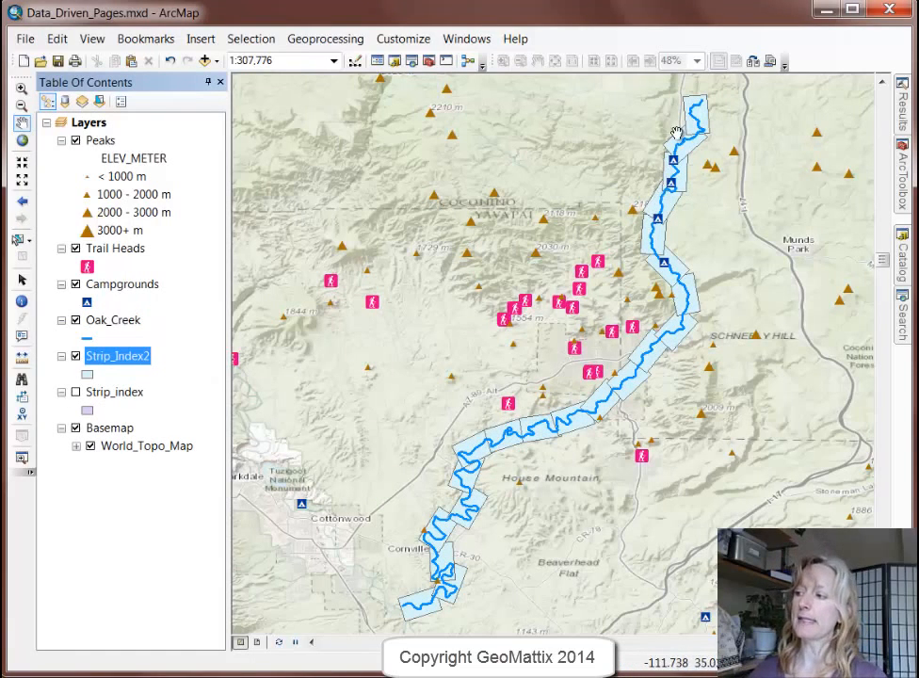
mouse_move(659, 194)
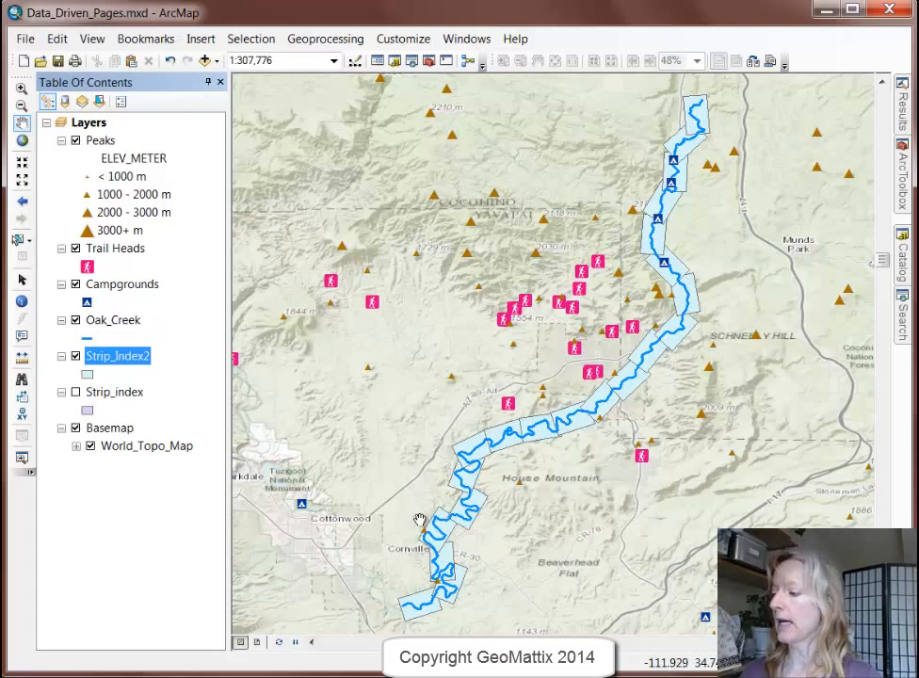
mouse_move(184, 501)
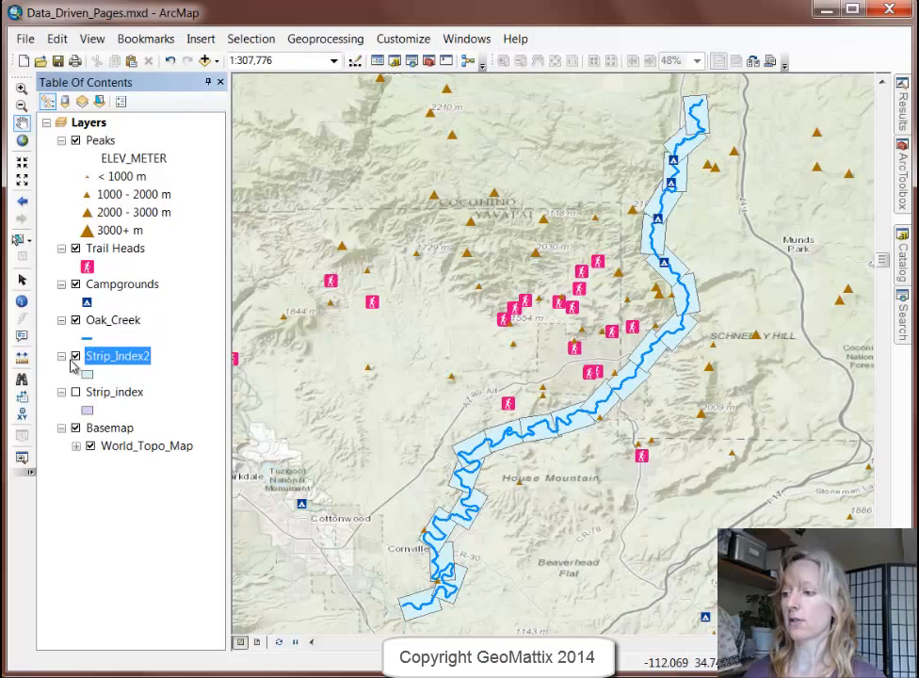
Step: Hide the Strip_Index2 layer in the Table of Contents
left_click(76, 356)
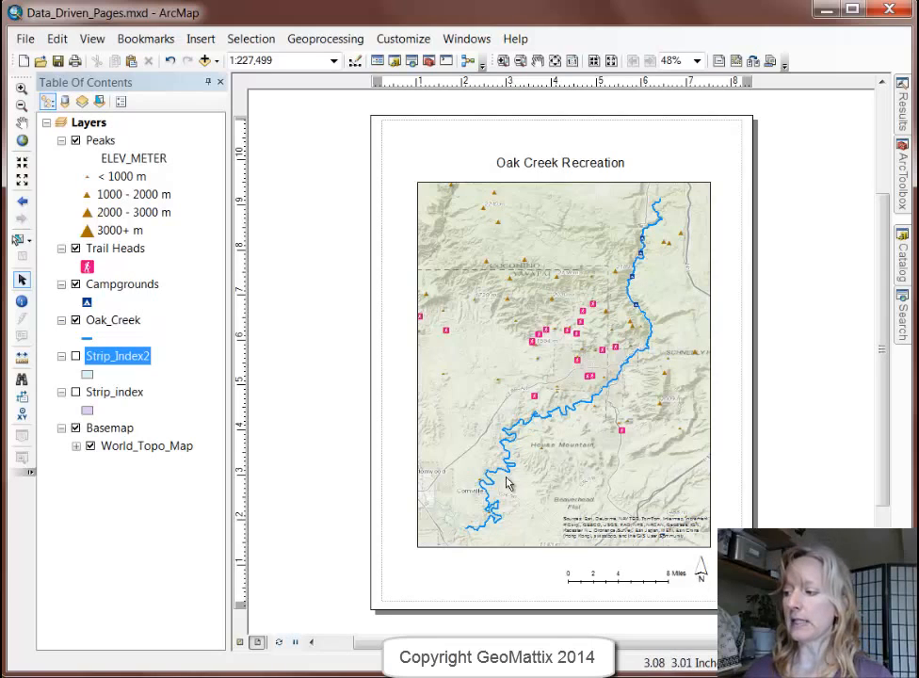
mouse_move(486, 166)
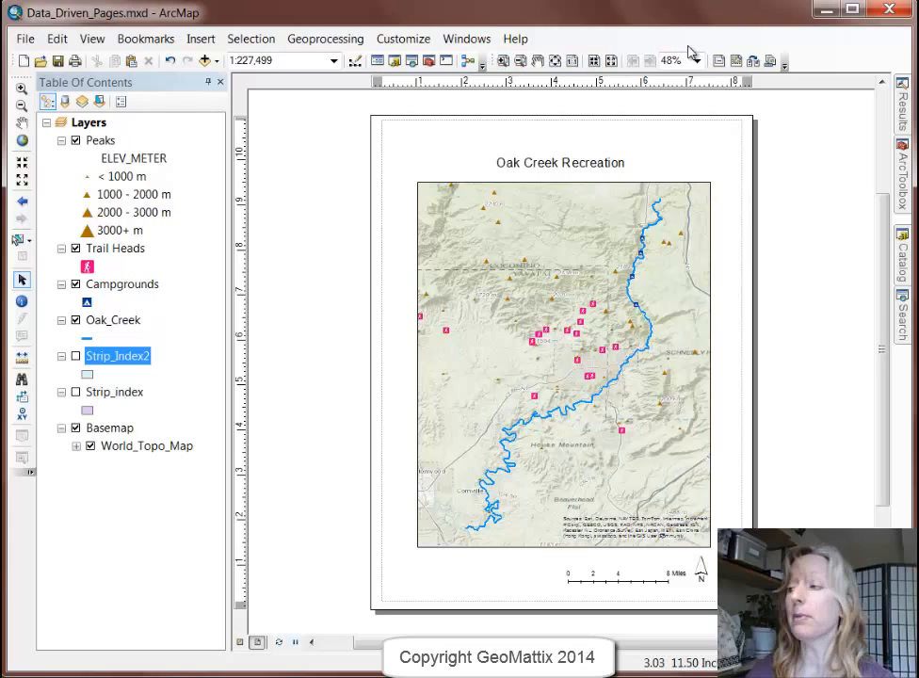
mouse_move(770, 60)
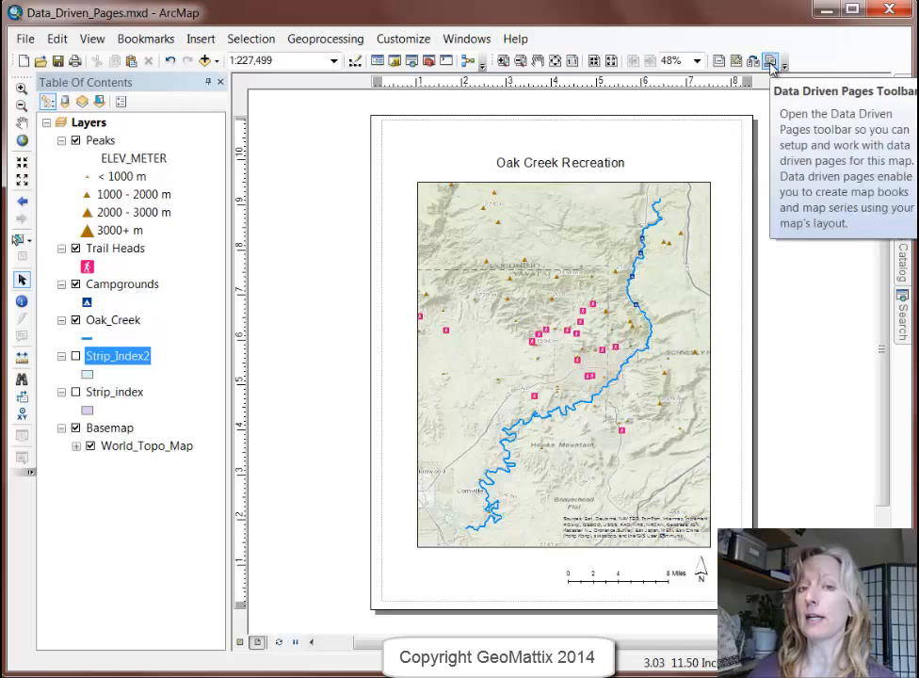
Step: Show the Data Driven Pages toolbar and bring up its page setup dialog
left_click(769, 60)
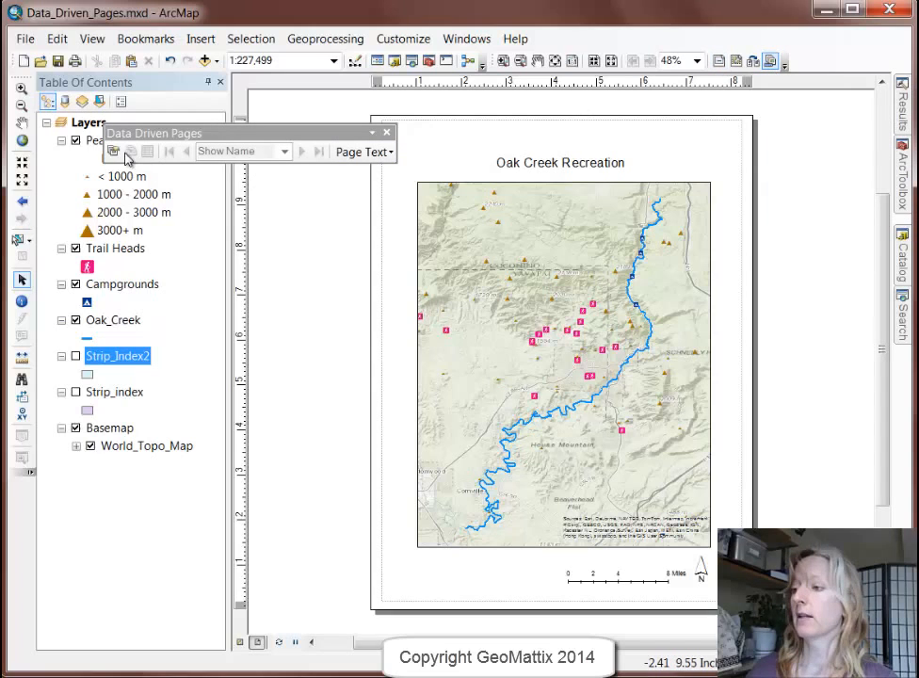
mouse_move(113, 151)
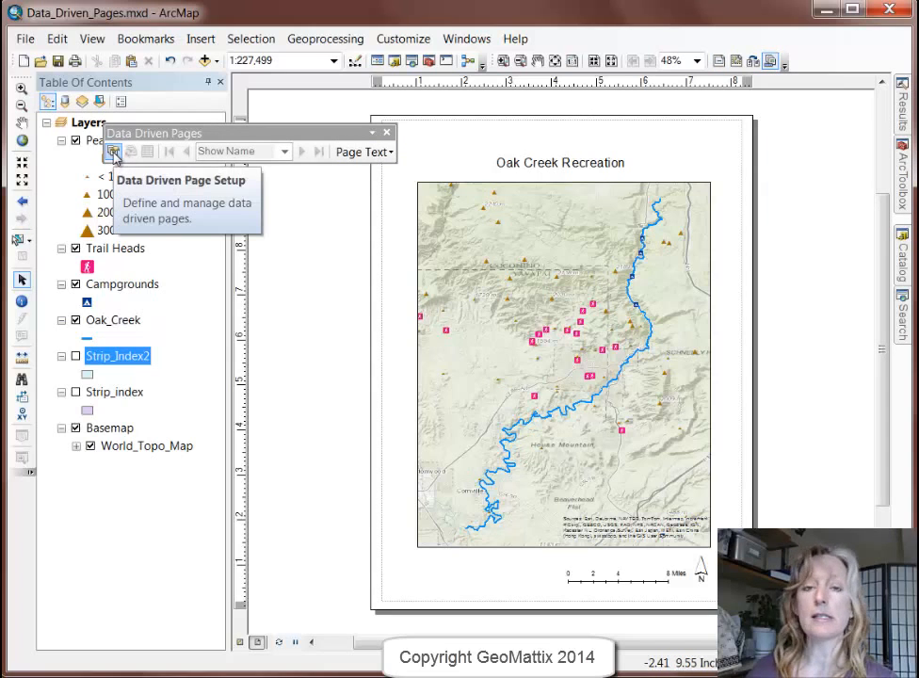
left_click(113, 150)
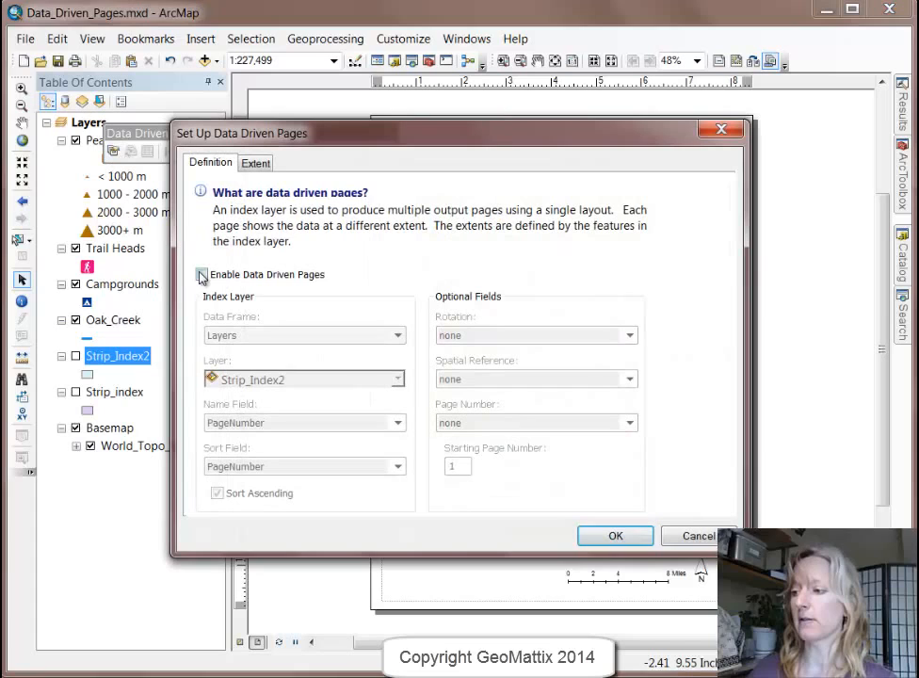
Step: Enable data driven pages with Strip_index as the index layer, keeping PageNumber for name and sort
left_click(202, 275)
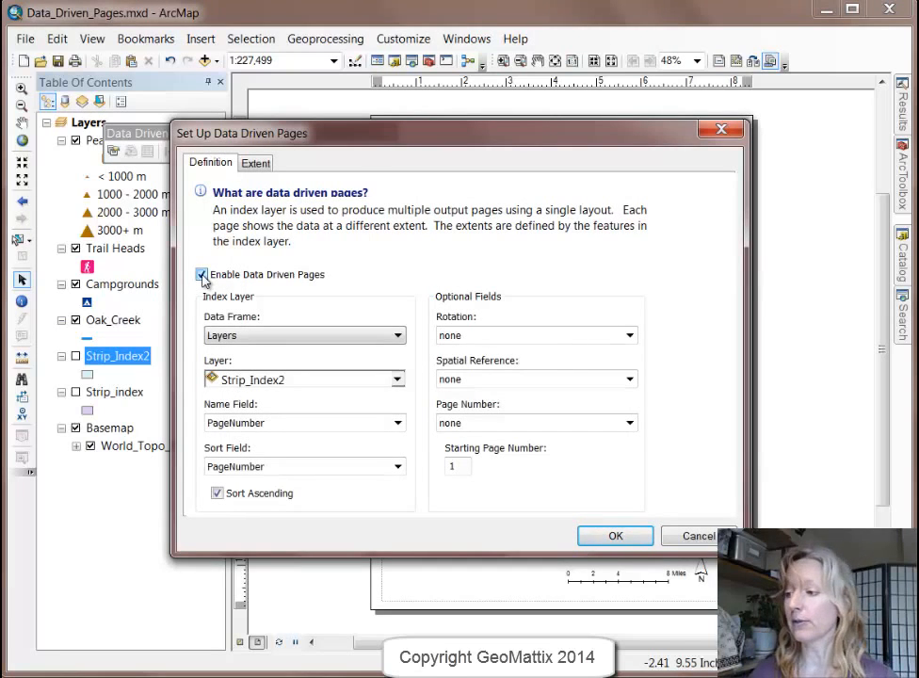
left_click(301, 335)
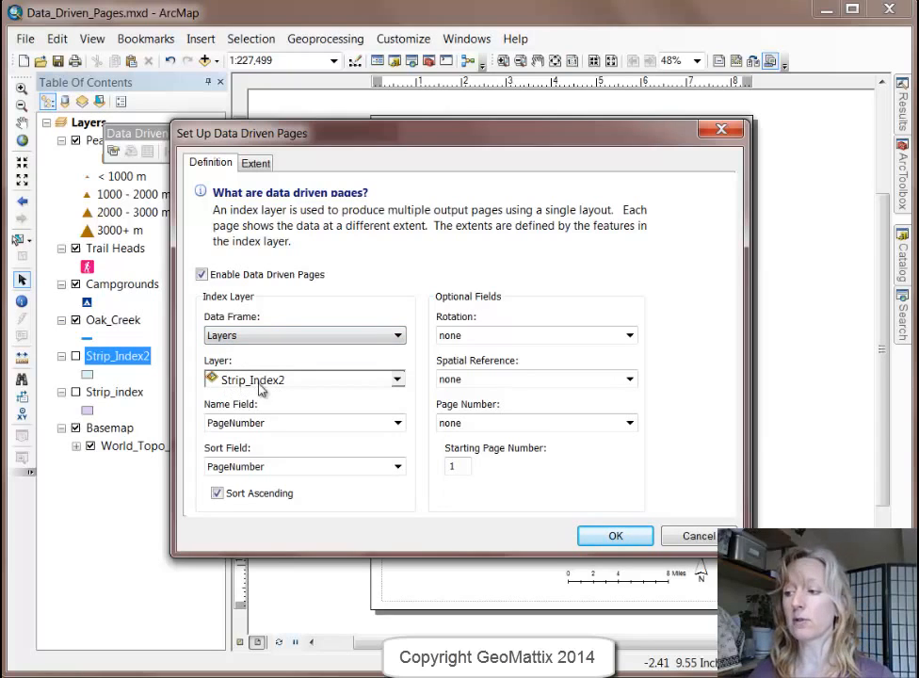
left_click(395, 379)
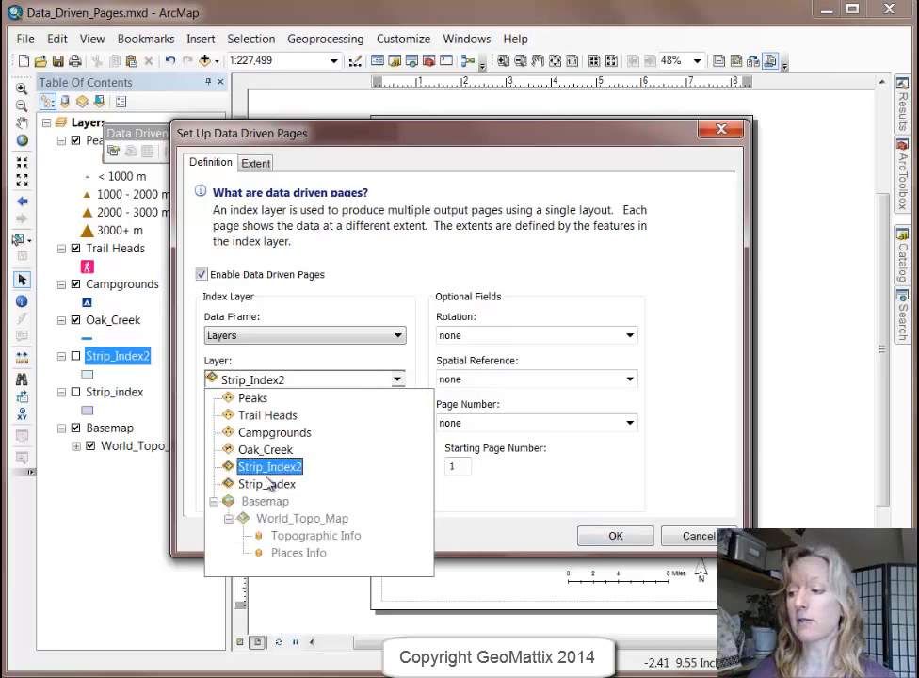
left_click(268, 482)
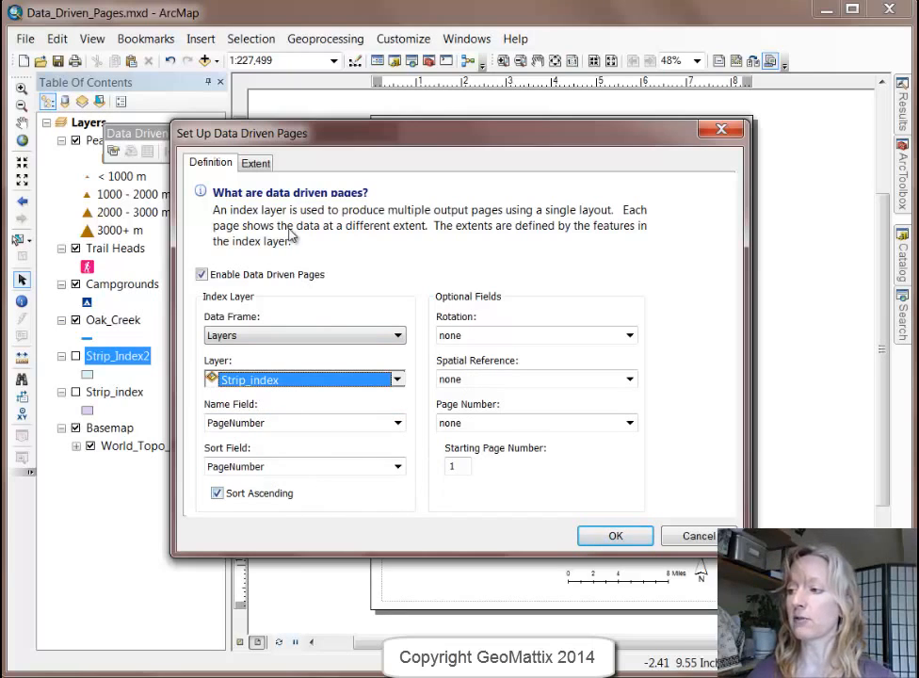
left_click(256, 162)
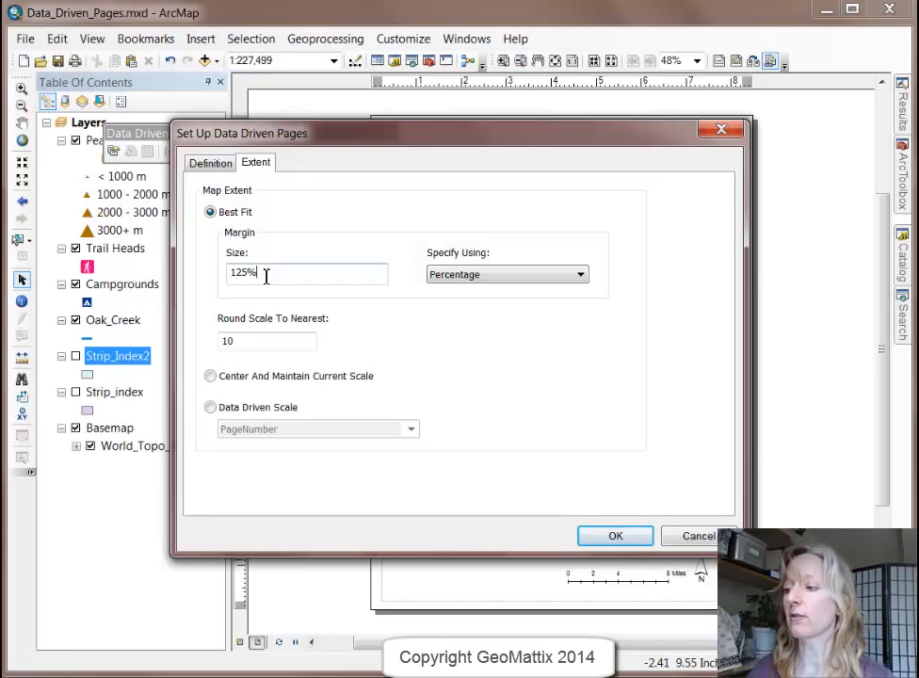
Step: Set the Best Fit margin to 100 percent and confirm the data driven pages setup
type("100")
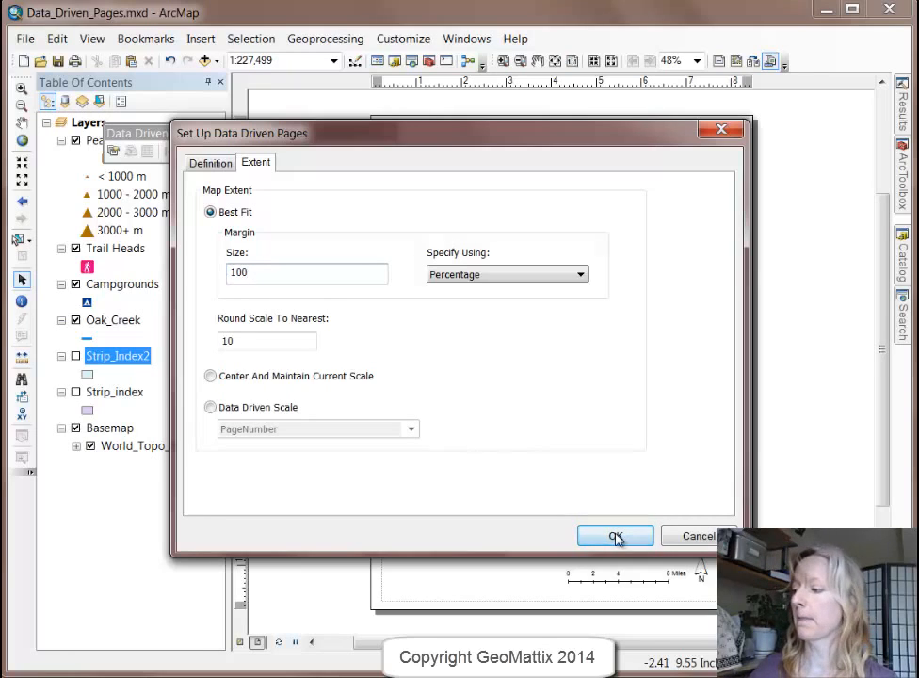
left_click(614, 535)
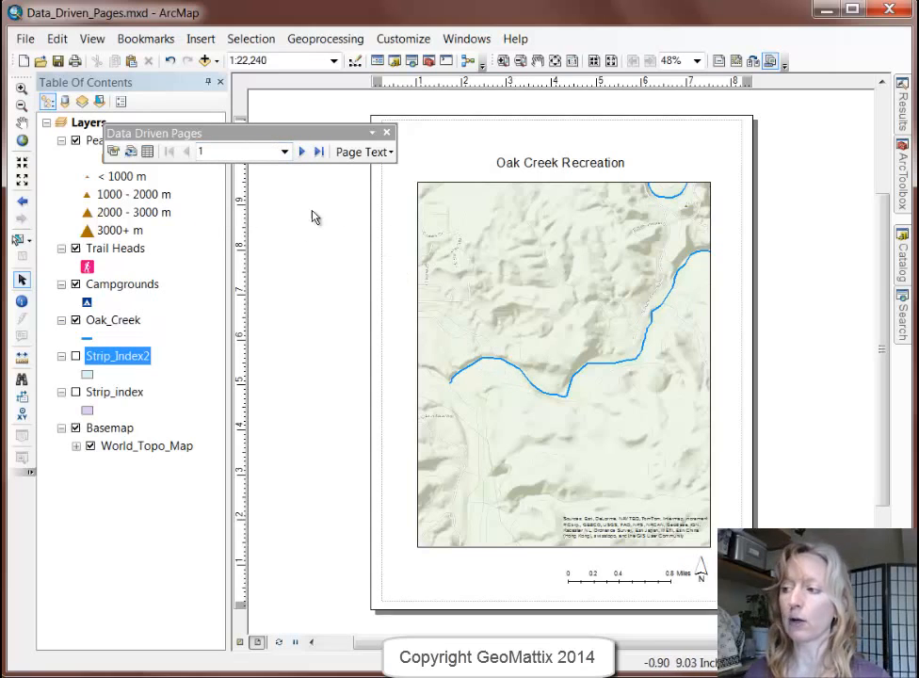
mouse_move(292, 238)
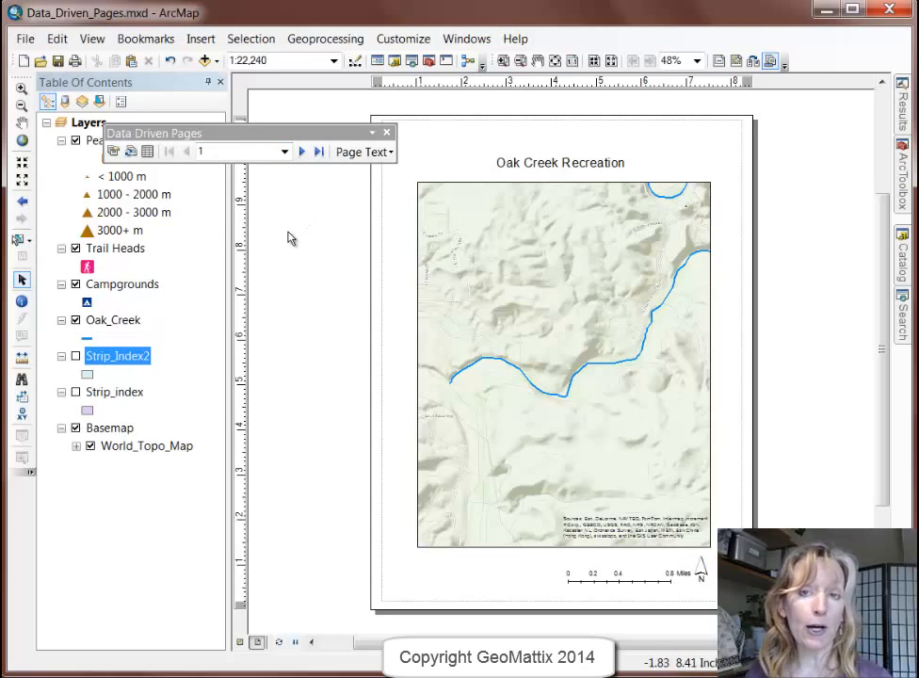
mouse_move(318, 150)
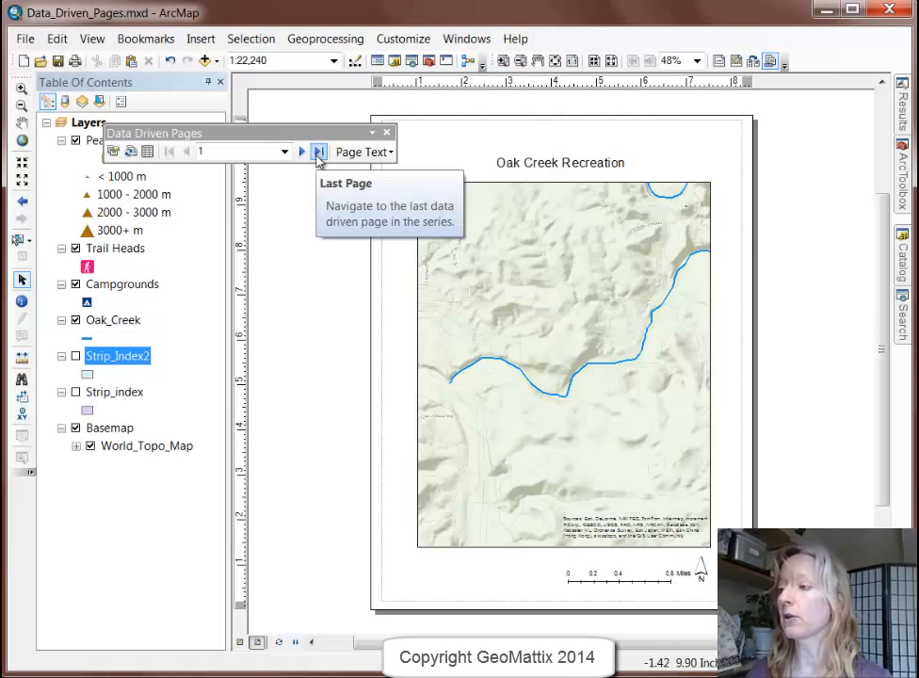
Step: Jump to the last page (21) and step back through the river maps to page 16
left_click(318, 151)
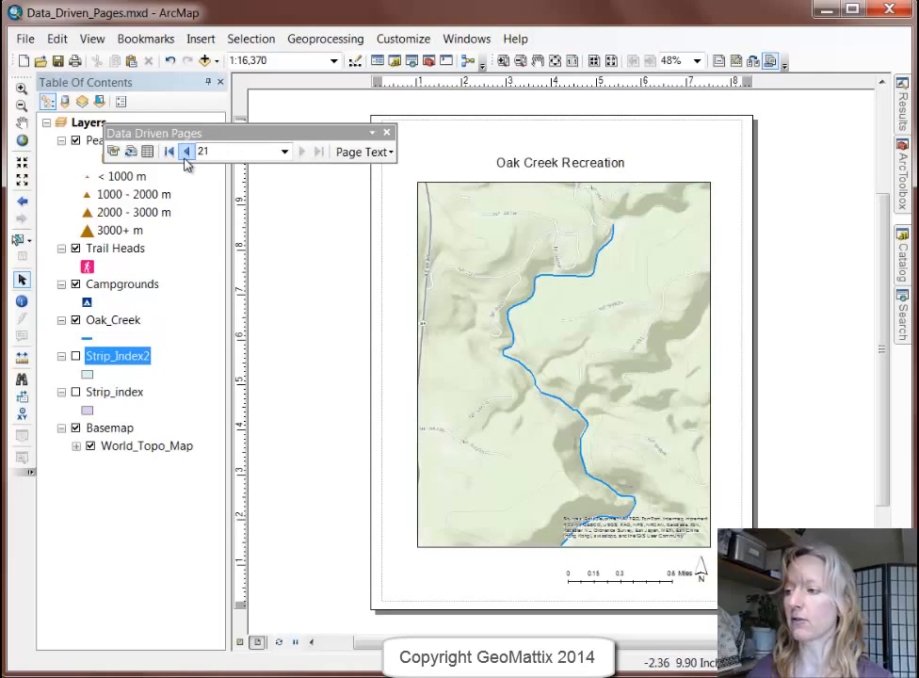
left_click(188, 150)
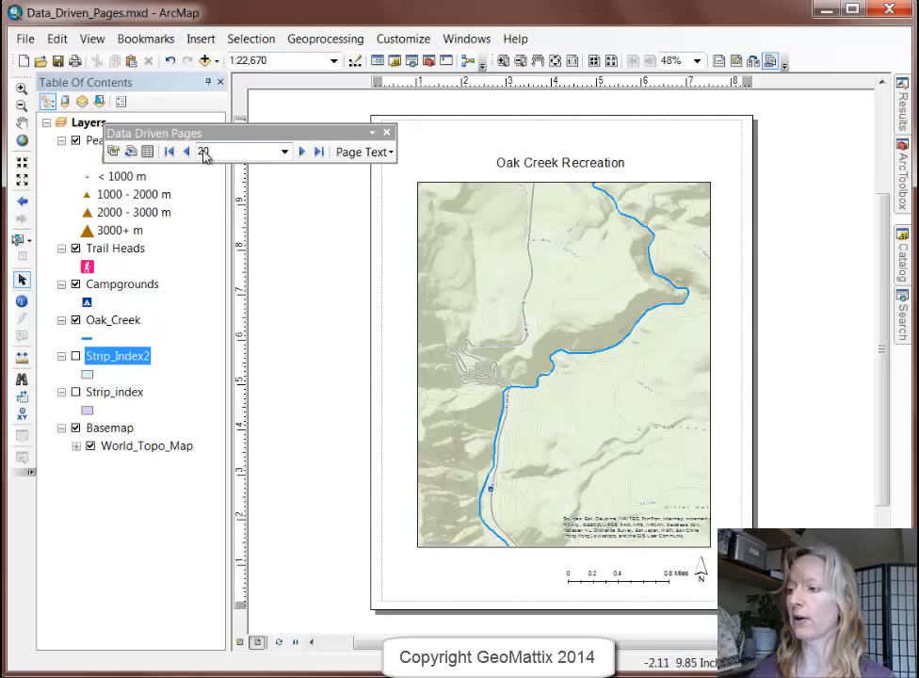
left_click(186, 151)
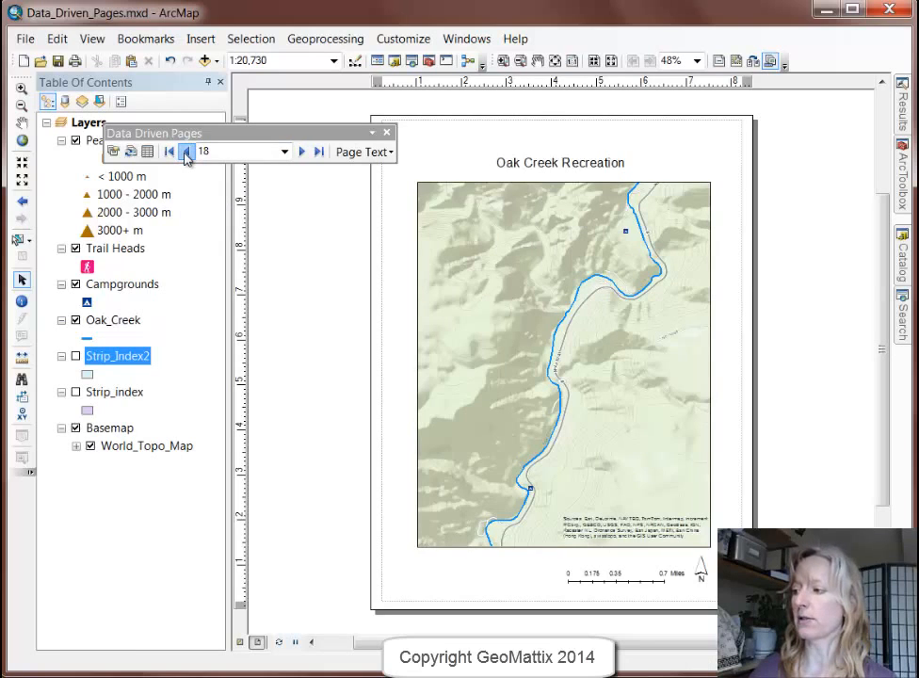
left_click(170, 151)
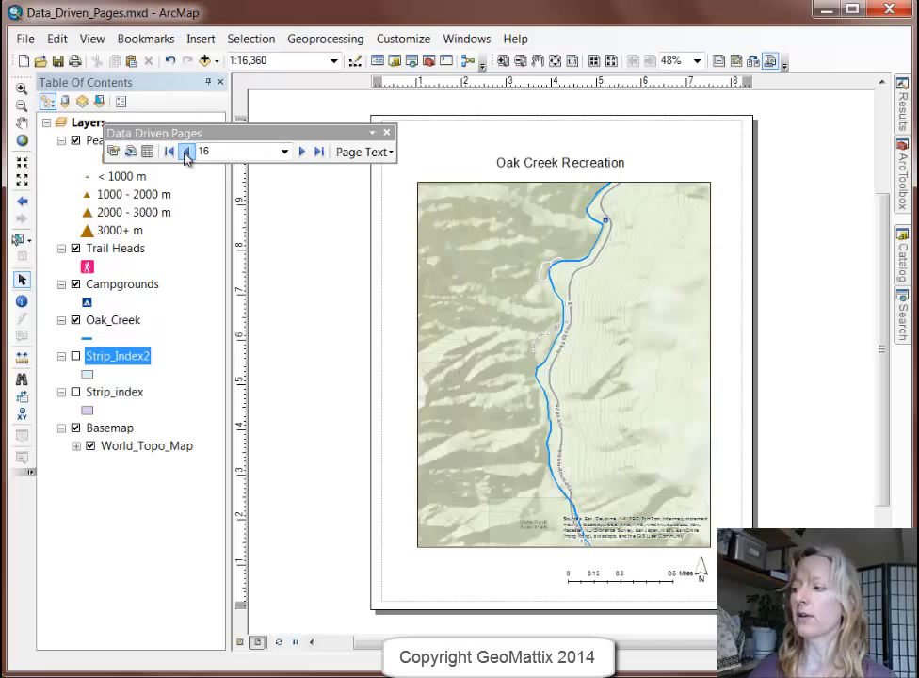